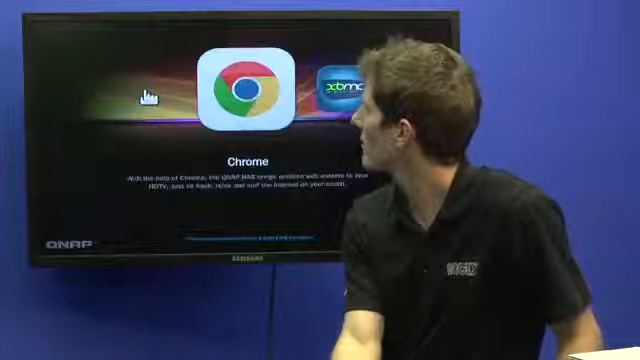
- Move the app carousel from Chrome to YouTube and answer Yes to the USB mouse/Qremote prompt
click(228, 90)
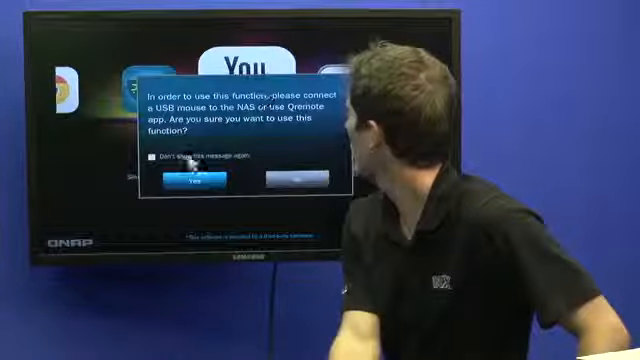
click(185, 182)
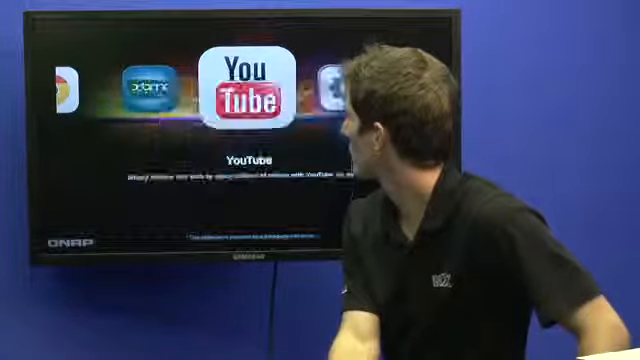